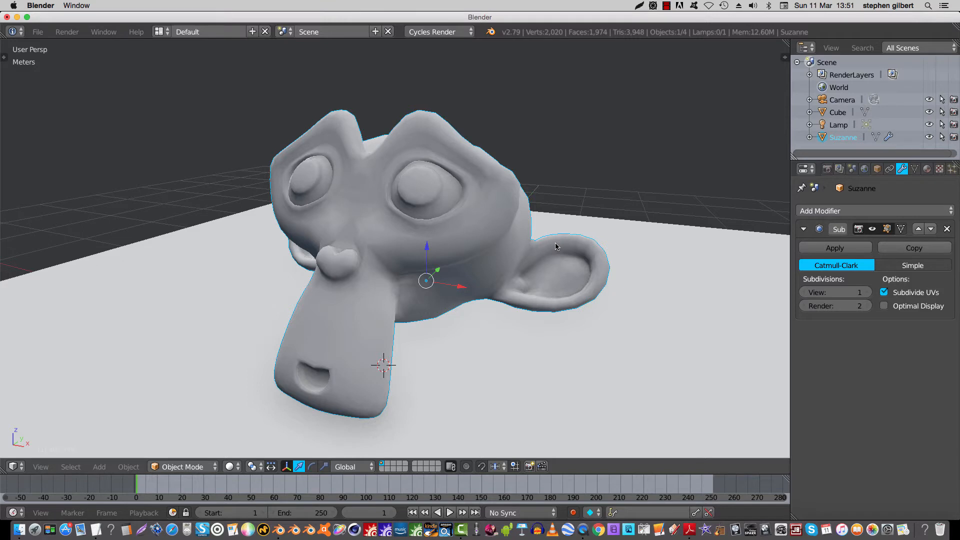
pyautogui.moveTo(436, 308)
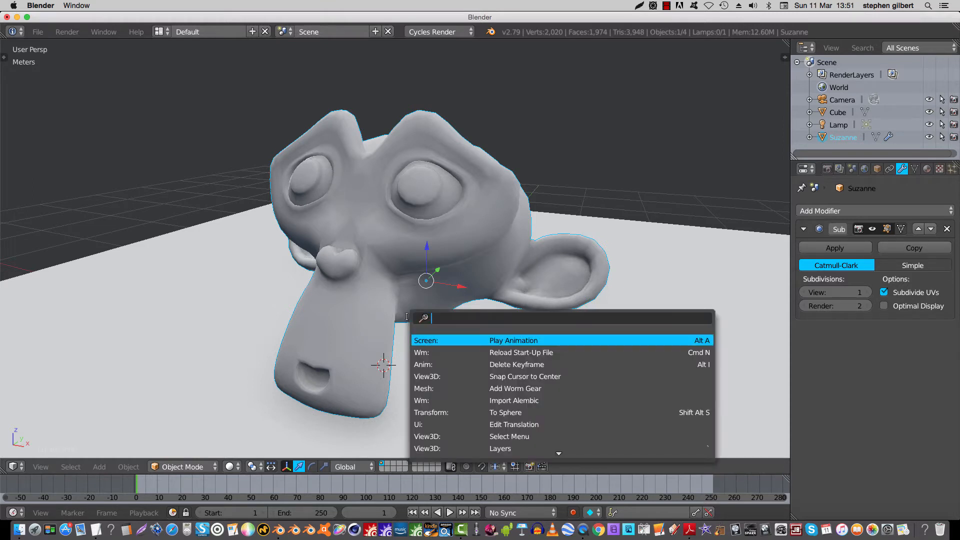
# Bring up User Preferences from the File menu and scroll the Input keymap to the 3D View categories.
pyautogui.write('s')
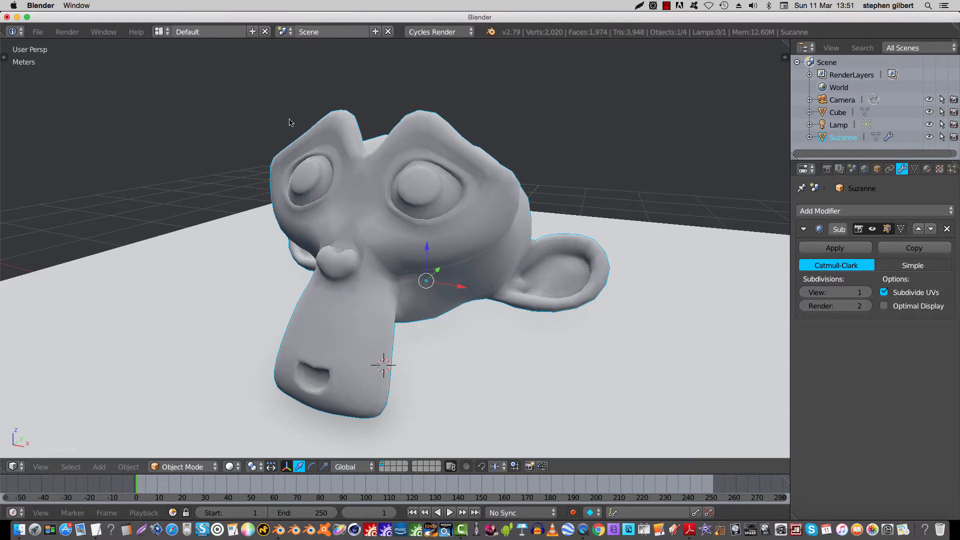
pyautogui.click(38, 31)
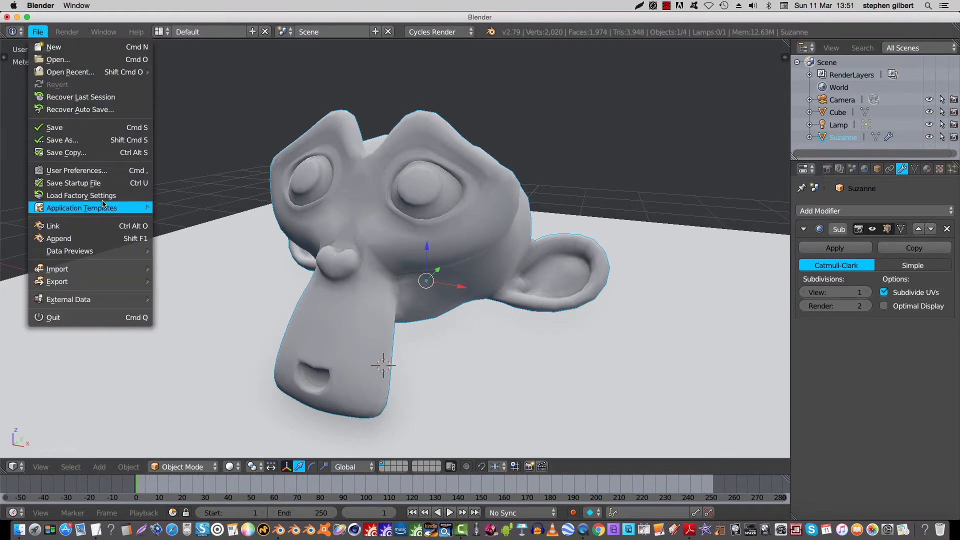
pyautogui.click(77, 169)
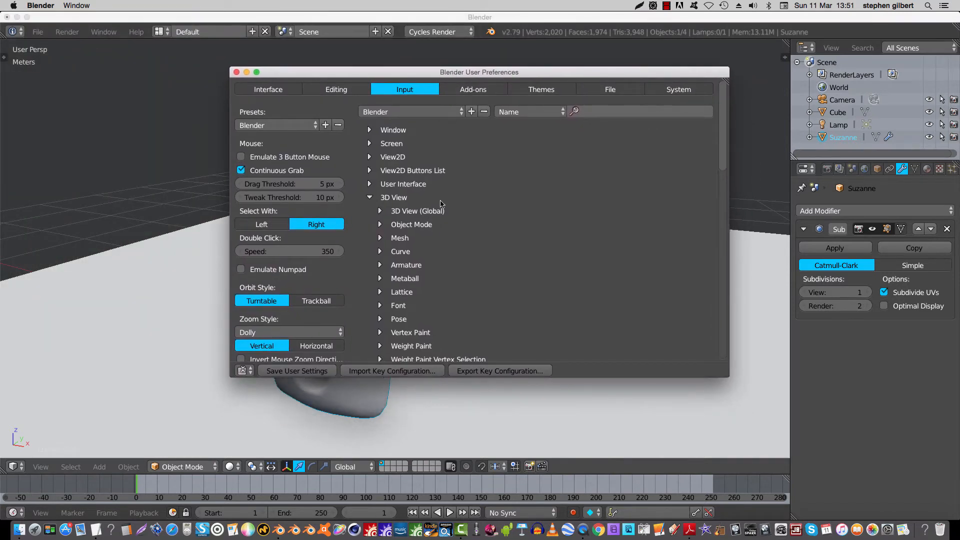
pyautogui.moveTo(416, 243)
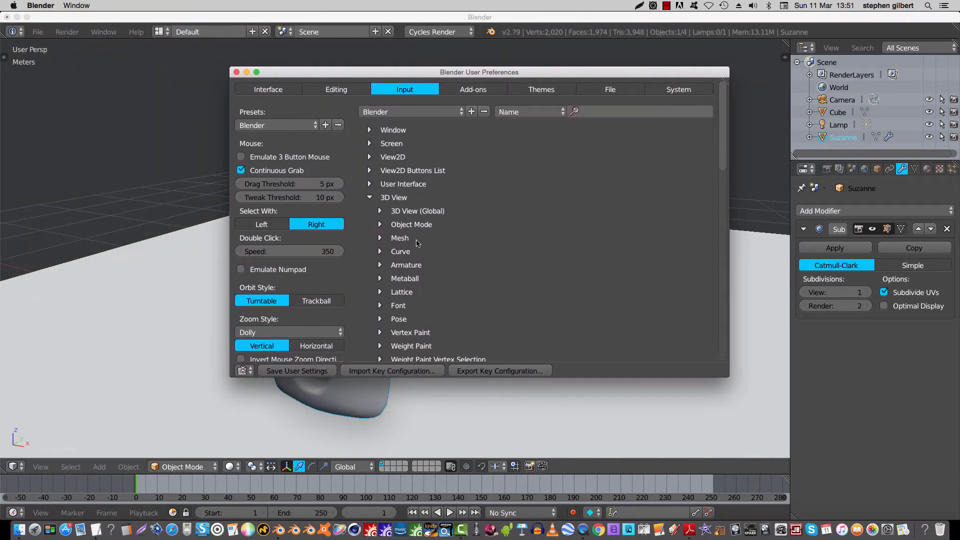
pyautogui.scroll(-3)
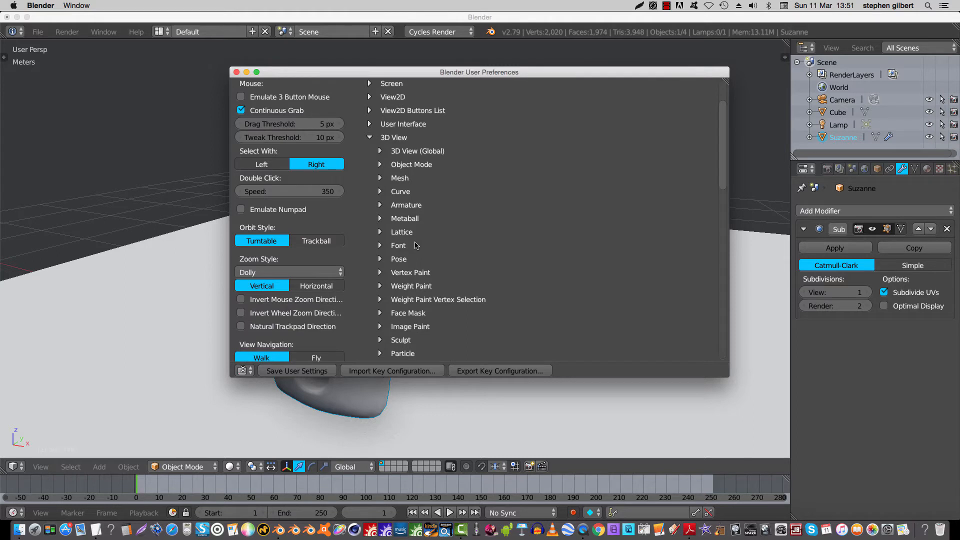
pyautogui.moveTo(429, 251)
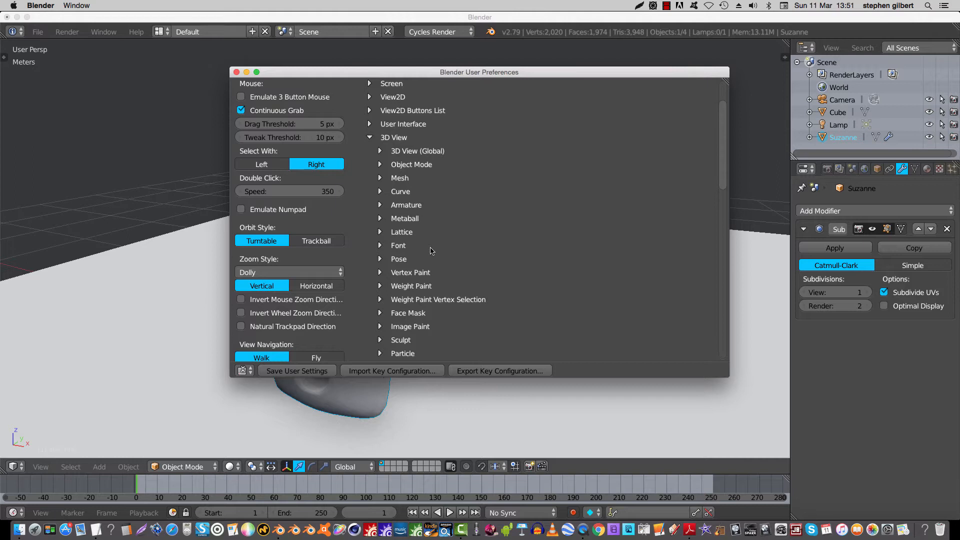
pyautogui.scroll(-3)
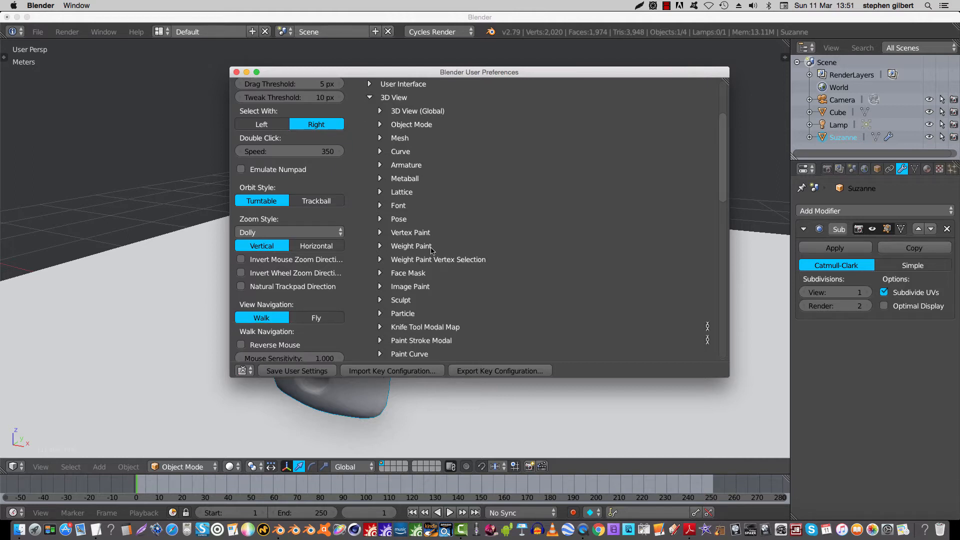
# Expand the Mesh keymap and scroll down to its Call Menu (W) shortcut entries.
pyautogui.click(380, 138)
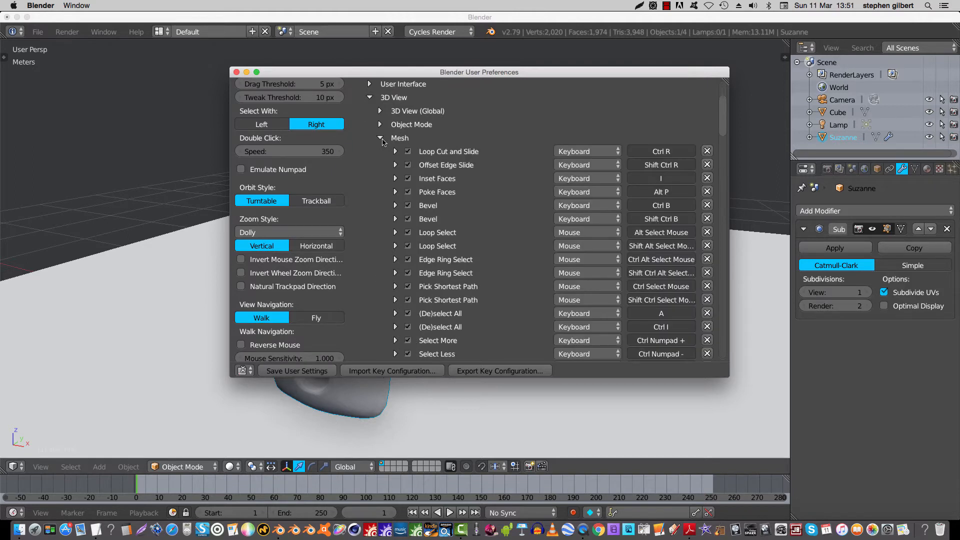
pyautogui.scroll(-3)
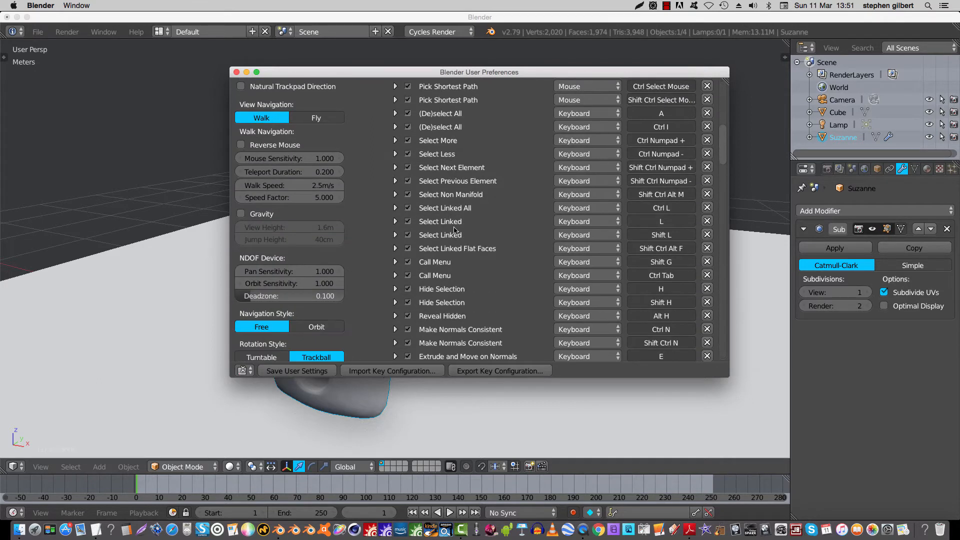
pyautogui.scroll(-3)
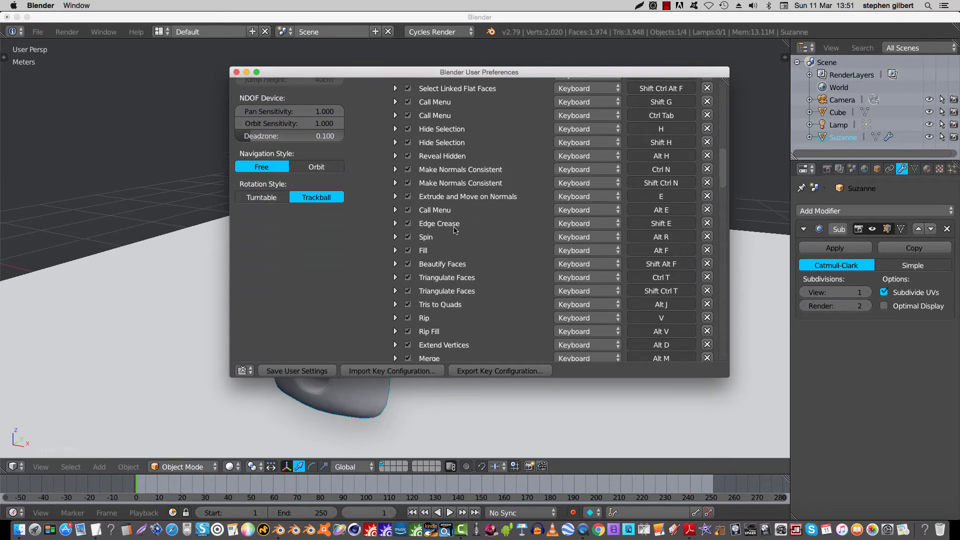
pyautogui.scroll(-3)
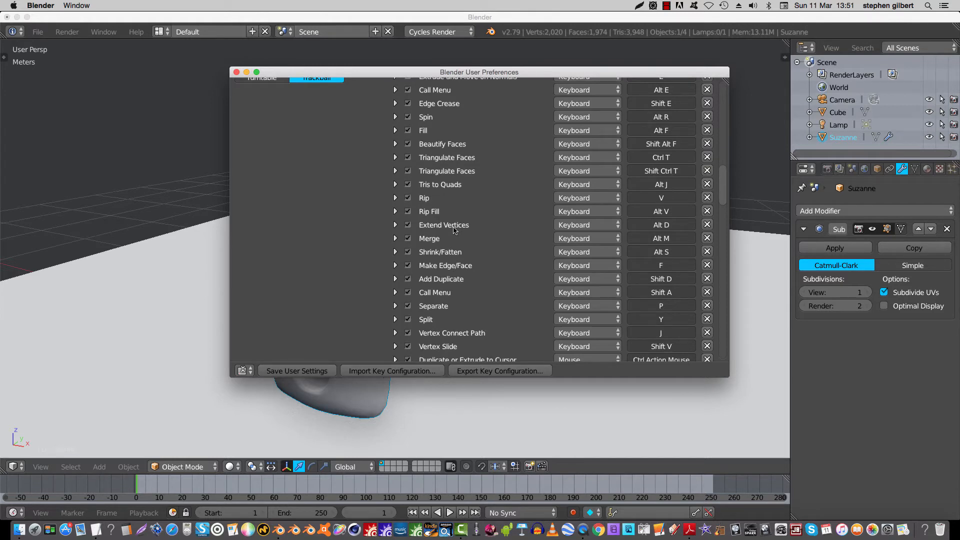
pyautogui.scroll(-3)
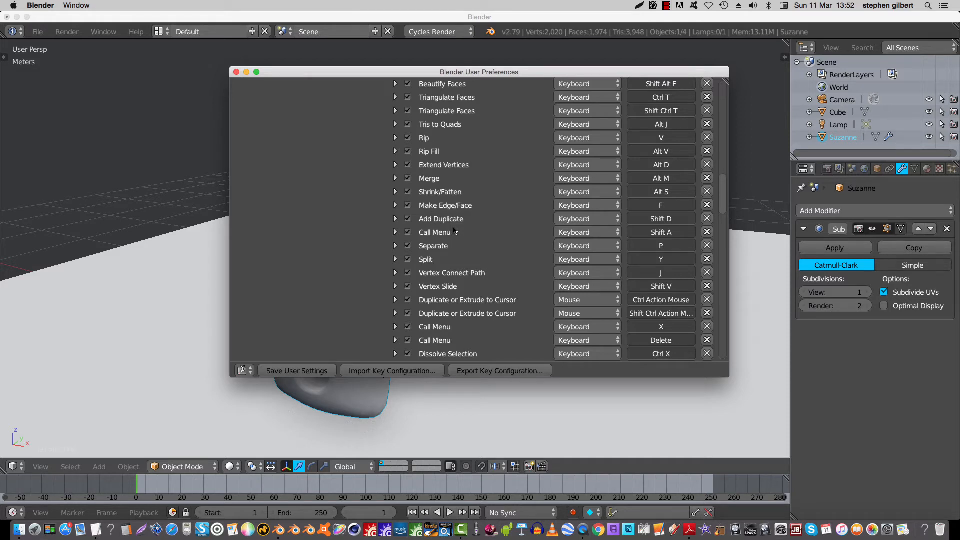
pyautogui.moveTo(550, 312)
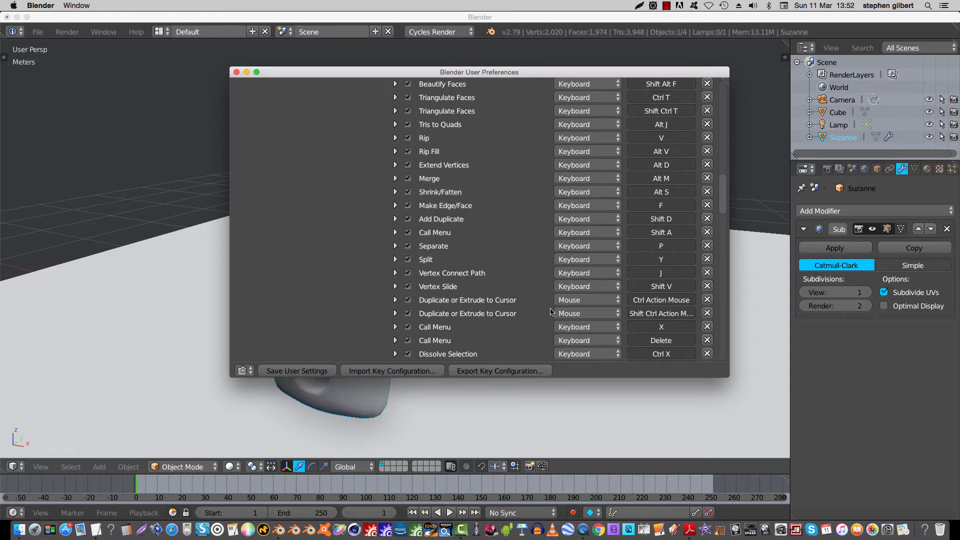
pyautogui.scroll(-3)
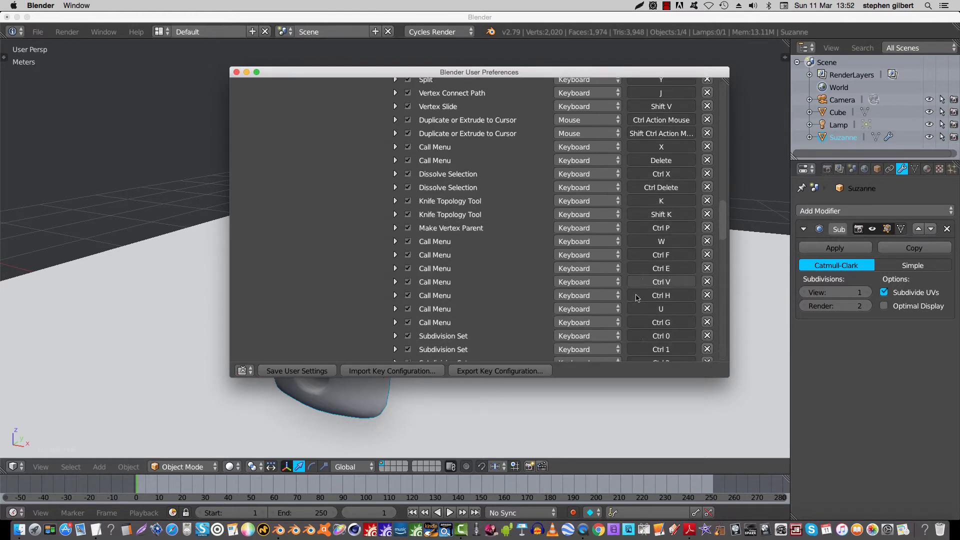
pyautogui.scroll(-3)
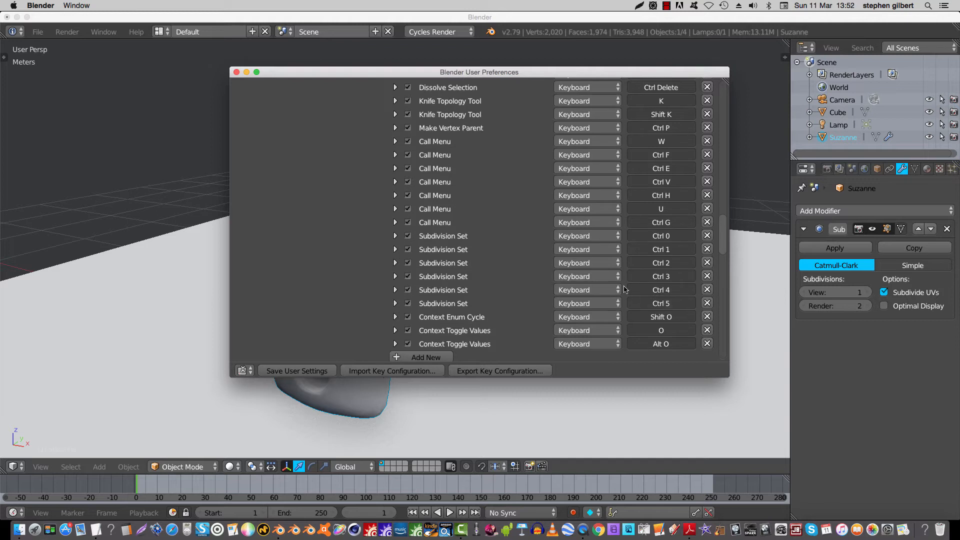
pyautogui.moveTo(640, 144)
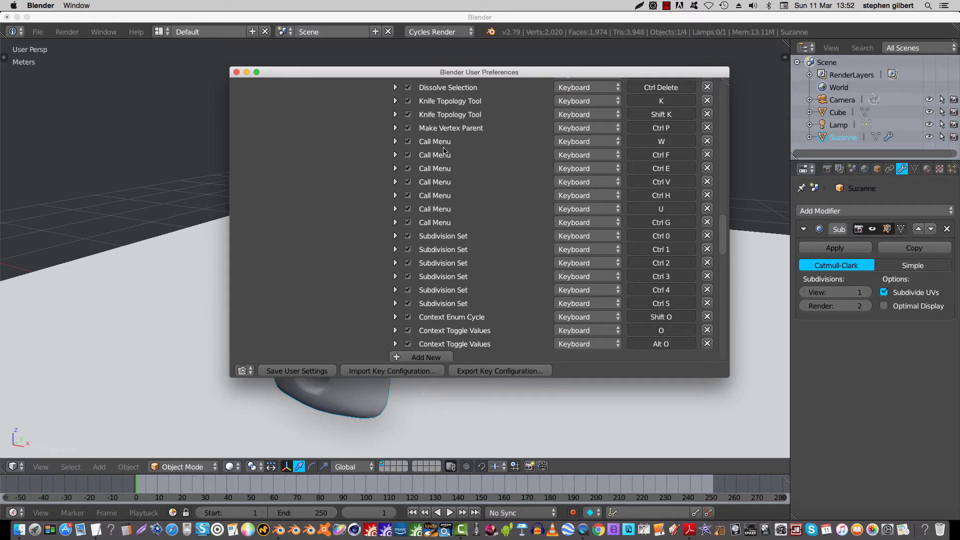
pyautogui.moveTo(402, 80)
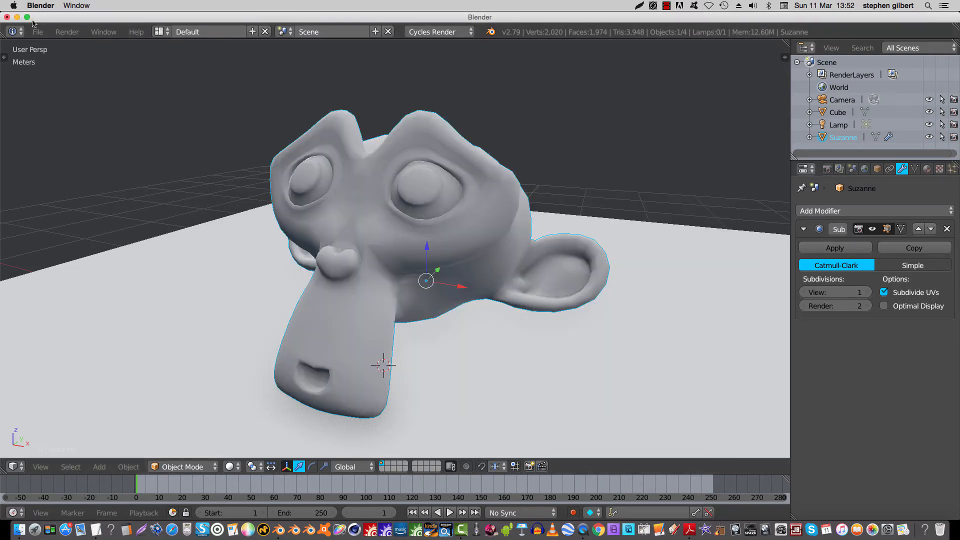
# Quit Blender without saving via the application menu, confirming Quit Anyway.
pyautogui.click(35, 5)
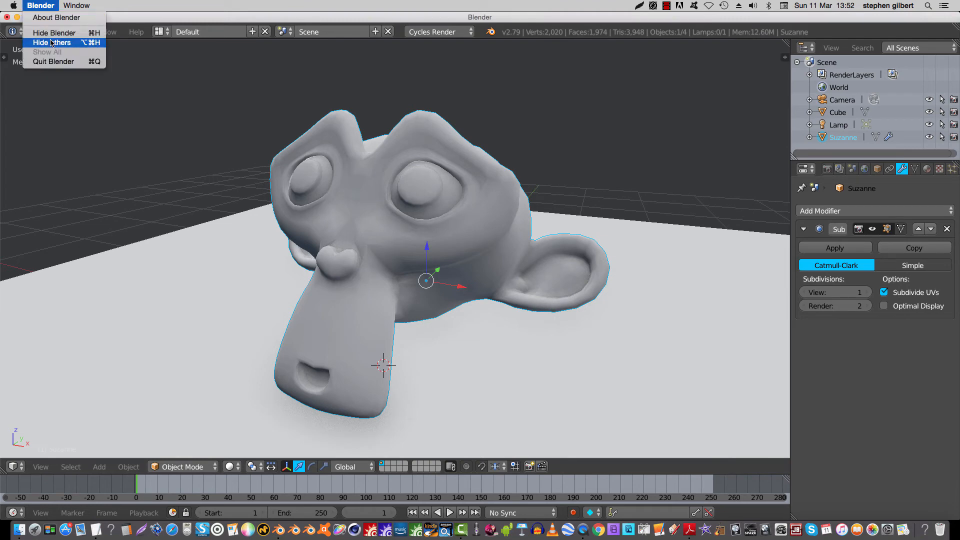
pyautogui.click(52, 62)
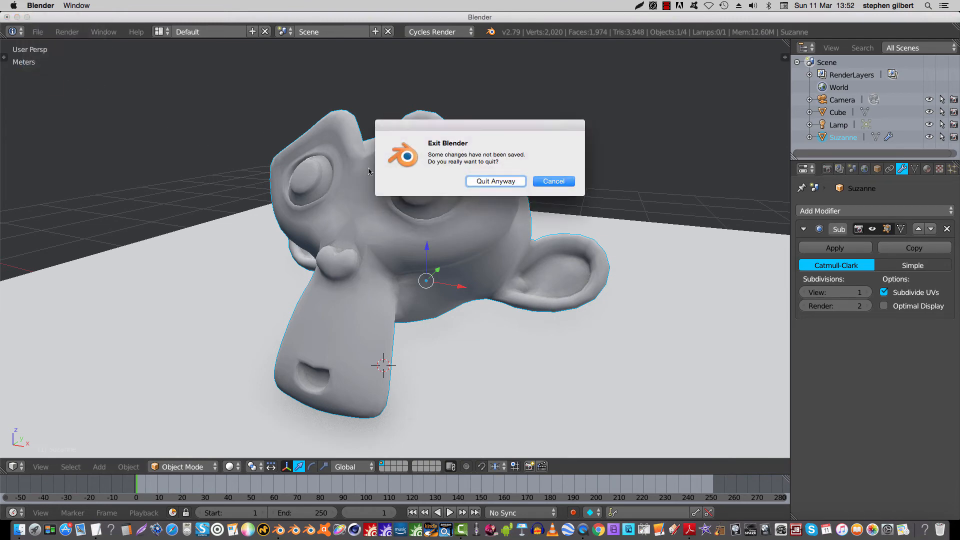
pyautogui.click(495, 181)
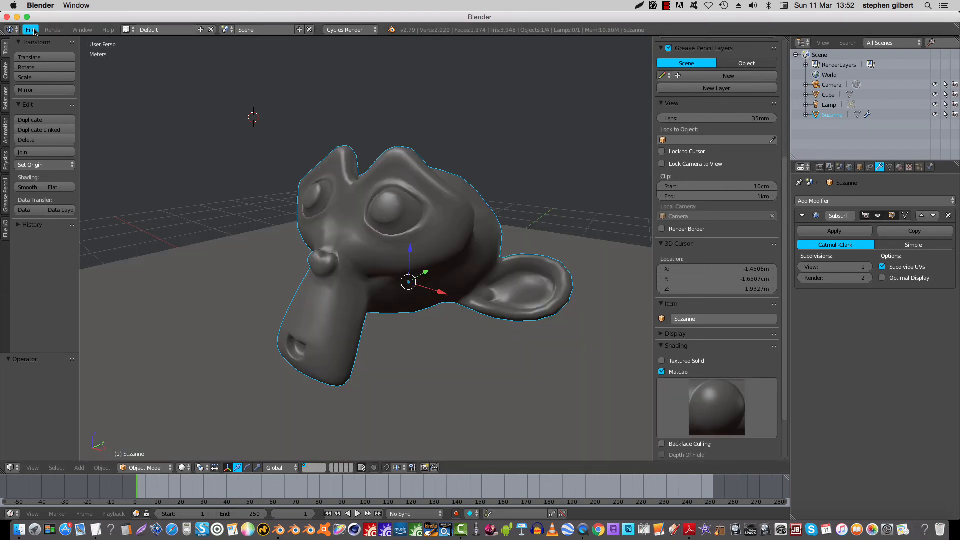
# Reopen the Input preferences under the 3Dsmax preset and scroll the Mesh keymap to its Call Menu entries.
pyautogui.click(32, 29)
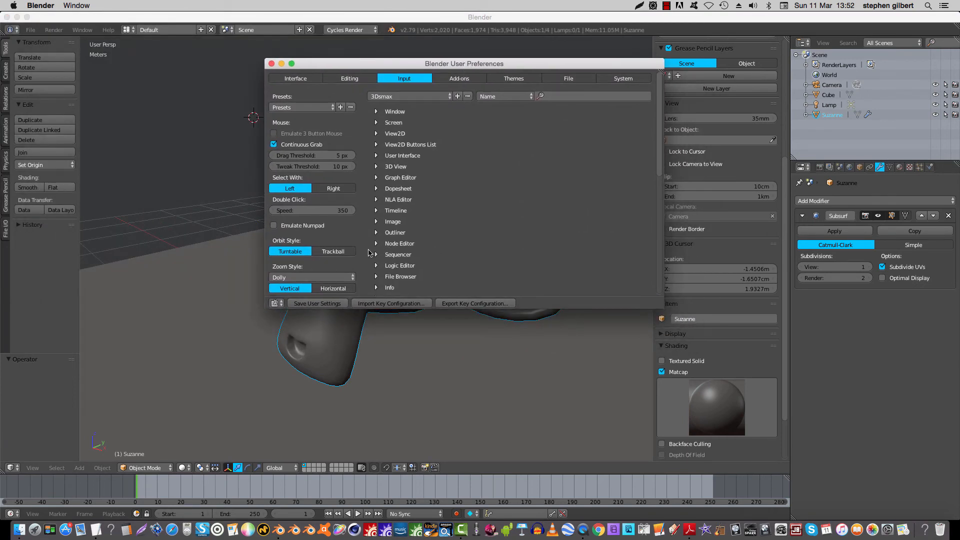
pyautogui.click(376, 166)
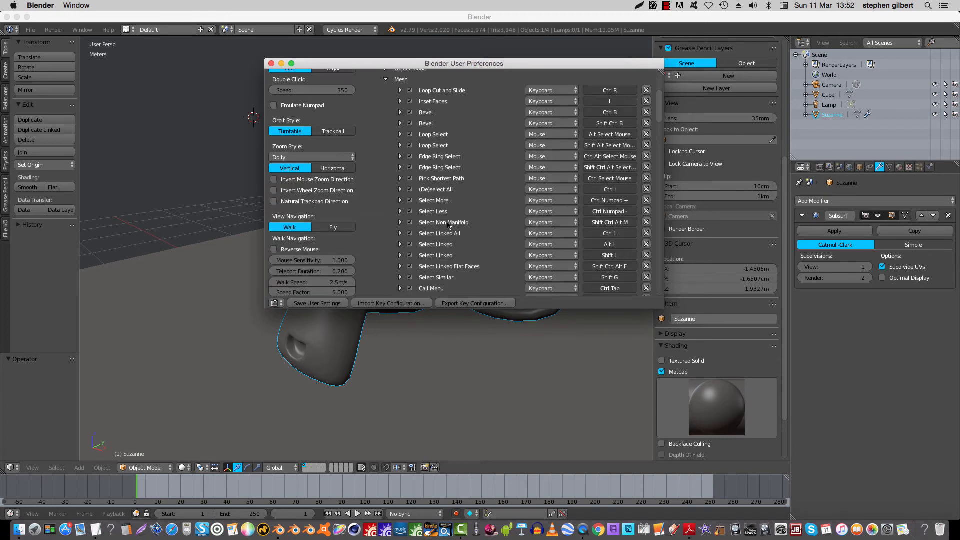
pyautogui.scroll(-3)
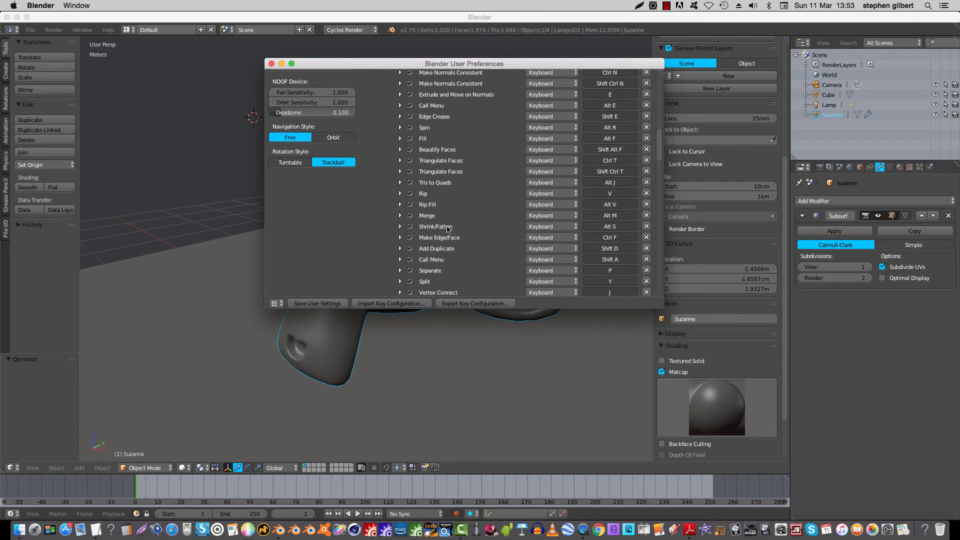
pyautogui.scroll(-3)
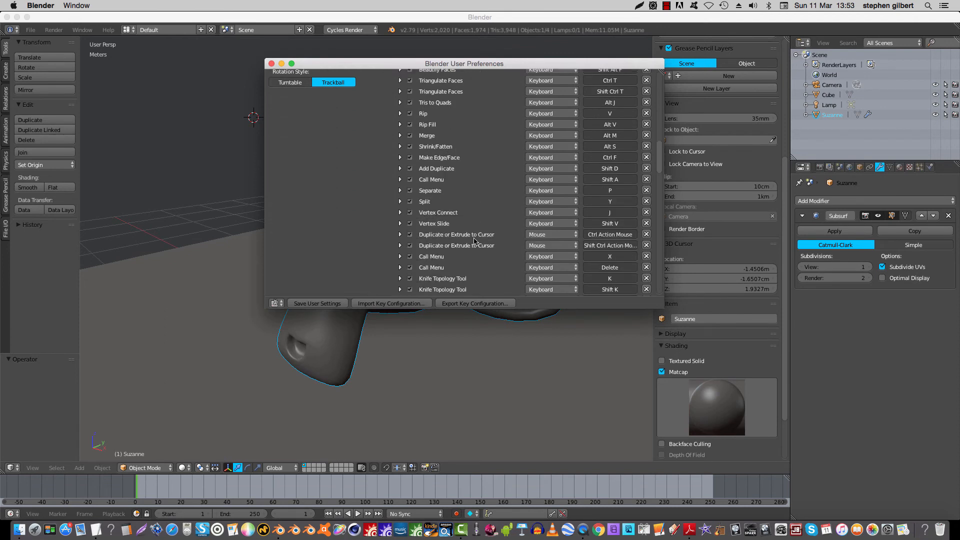
pyautogui.scroll(-3)
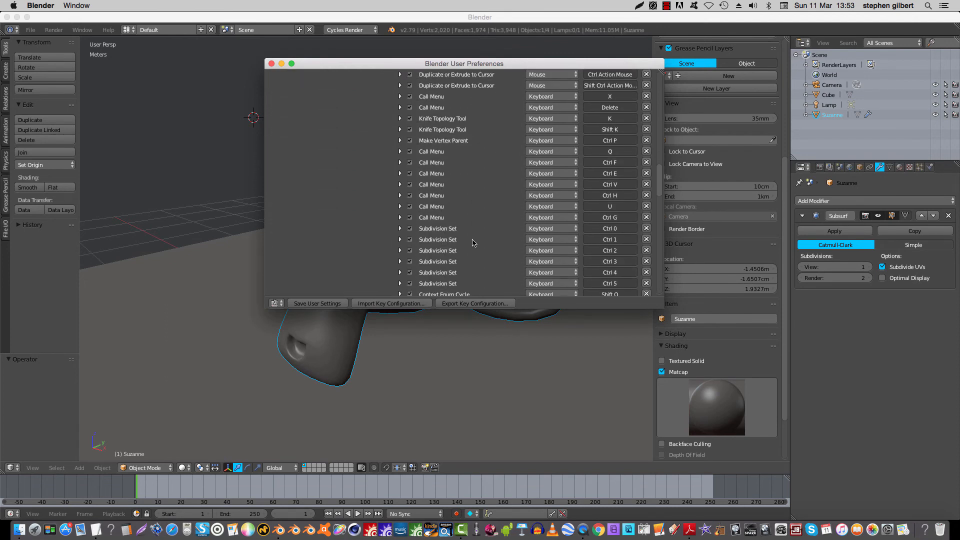
pyautogui.scroll(-3)
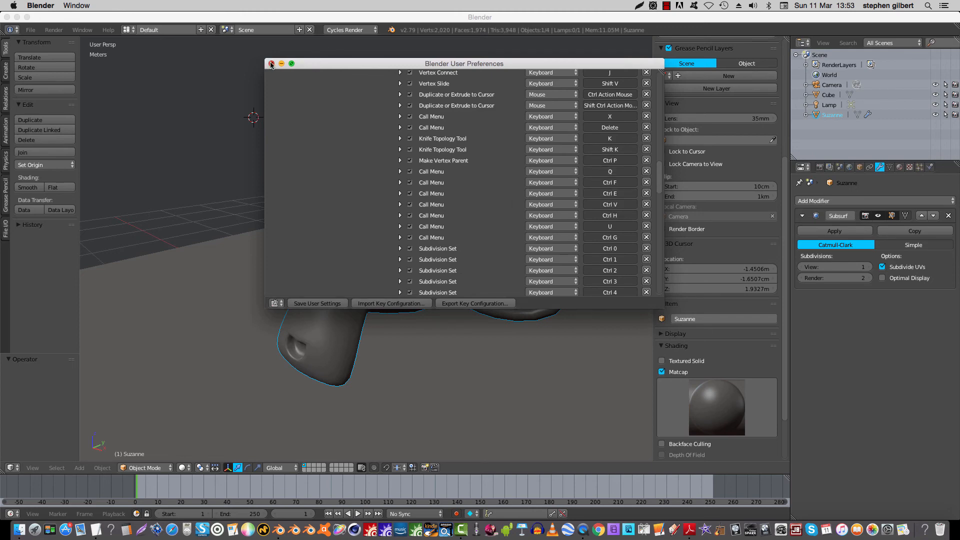
# Close the preferences window, then toggle Suzanne into Edit Mode and back to Object Mode.
pyautogui.click(271, 64)
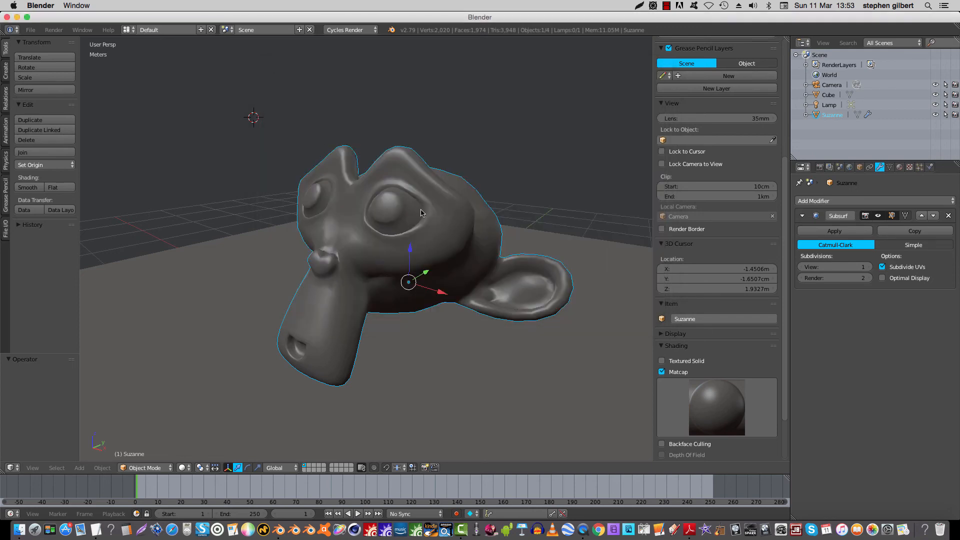
pyautogui.press('Tab')
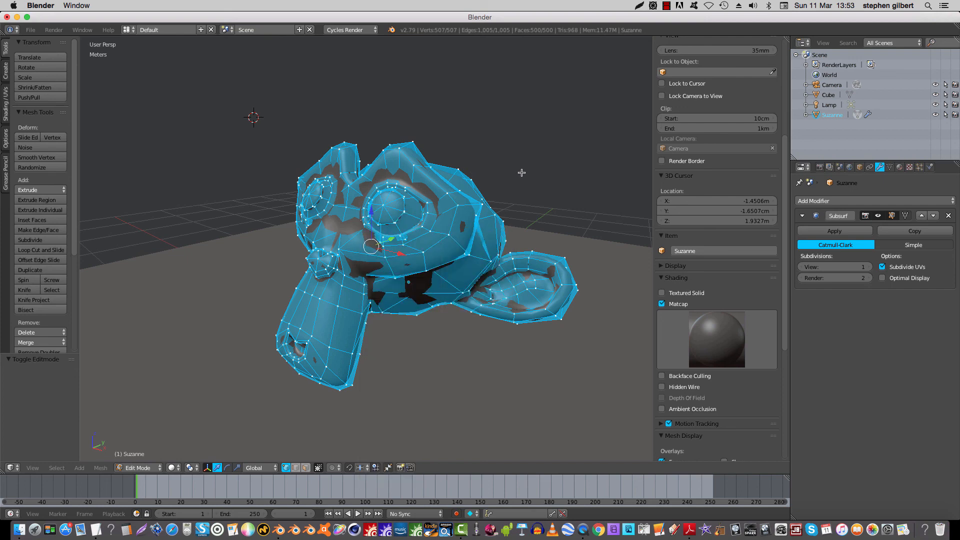
pyautogui.moveTo(458, 353)
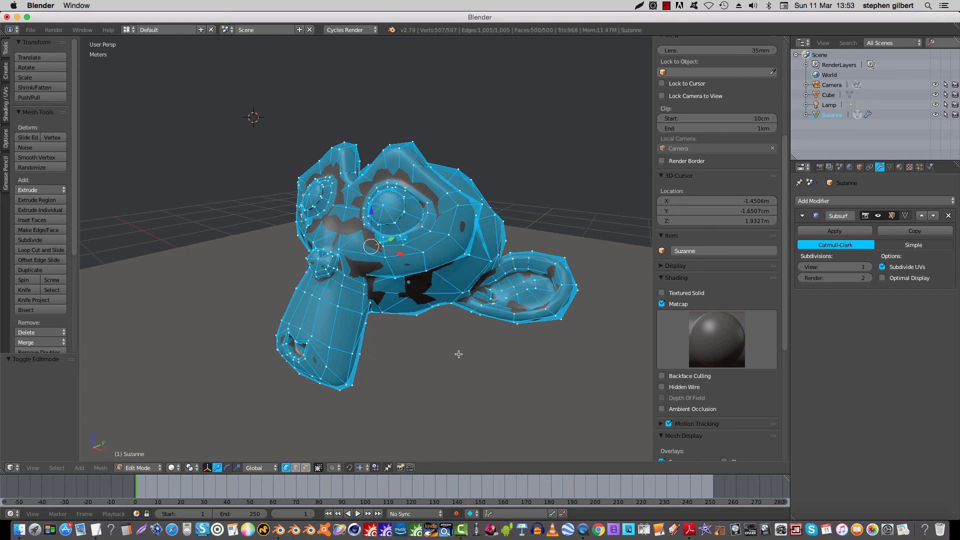
pyautogui.press('Tab')
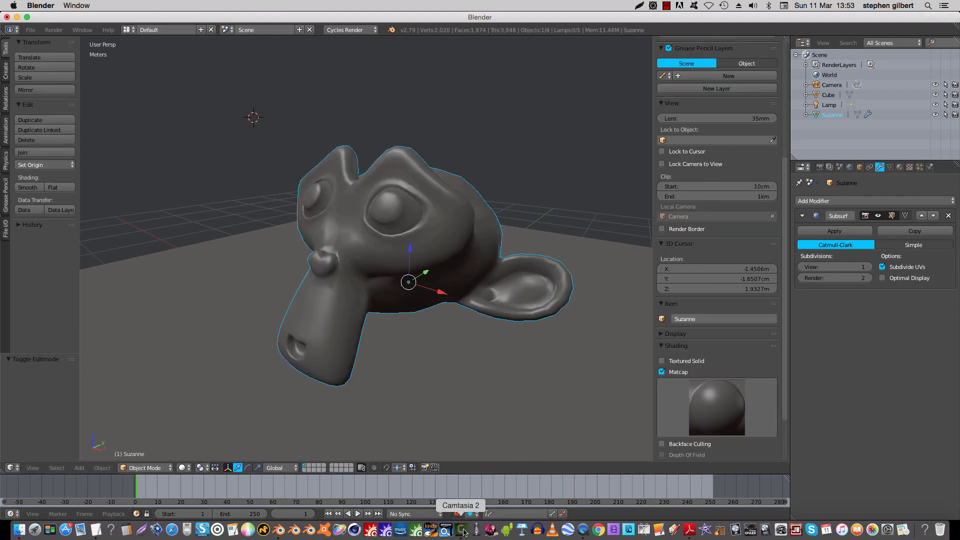
pyautogui.click(464, 528)
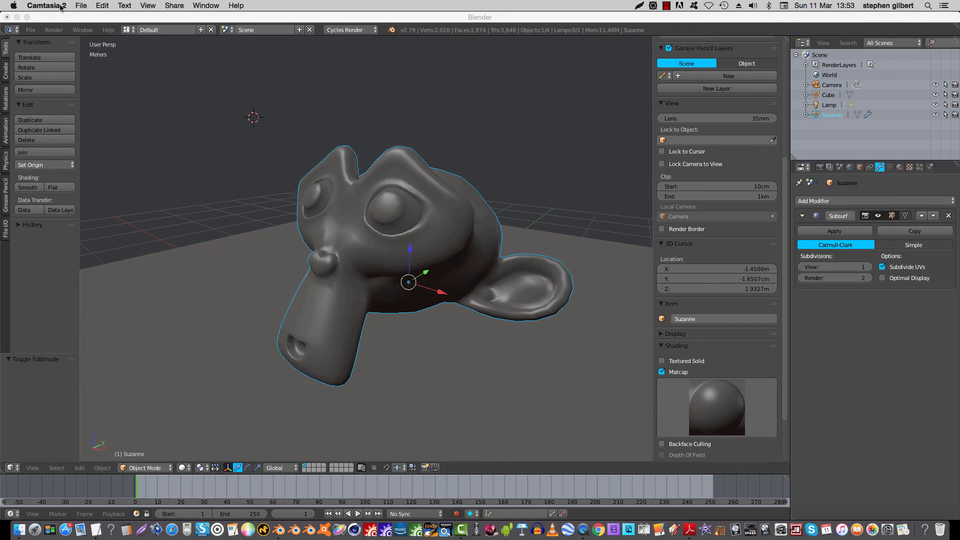
pyautogui.click(85, 5)
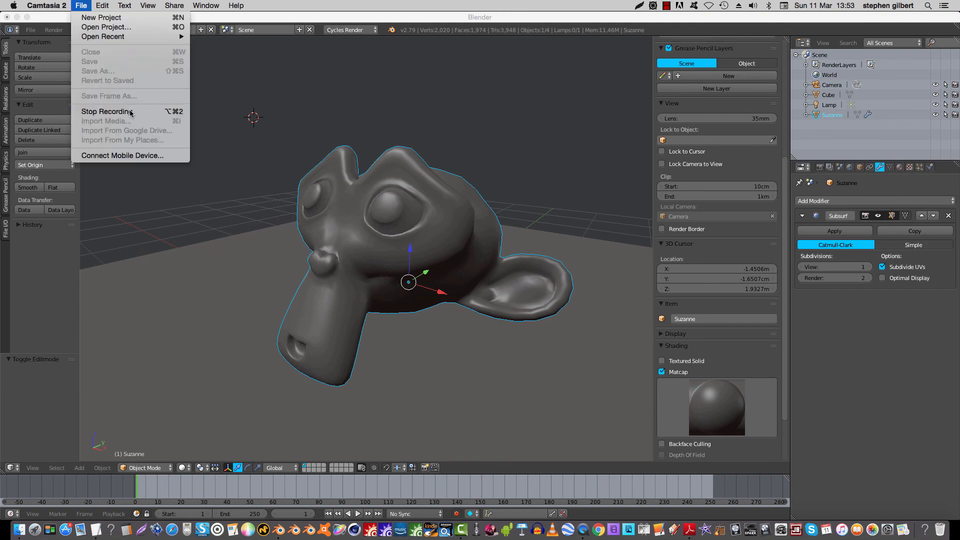